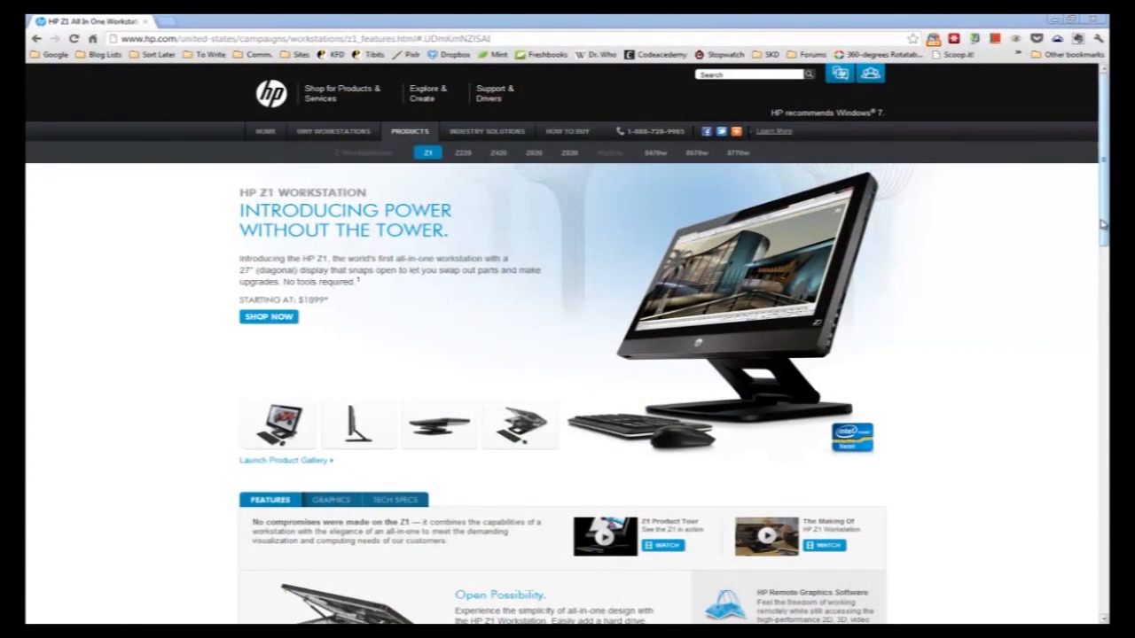
pyautogui.scroll(-3)
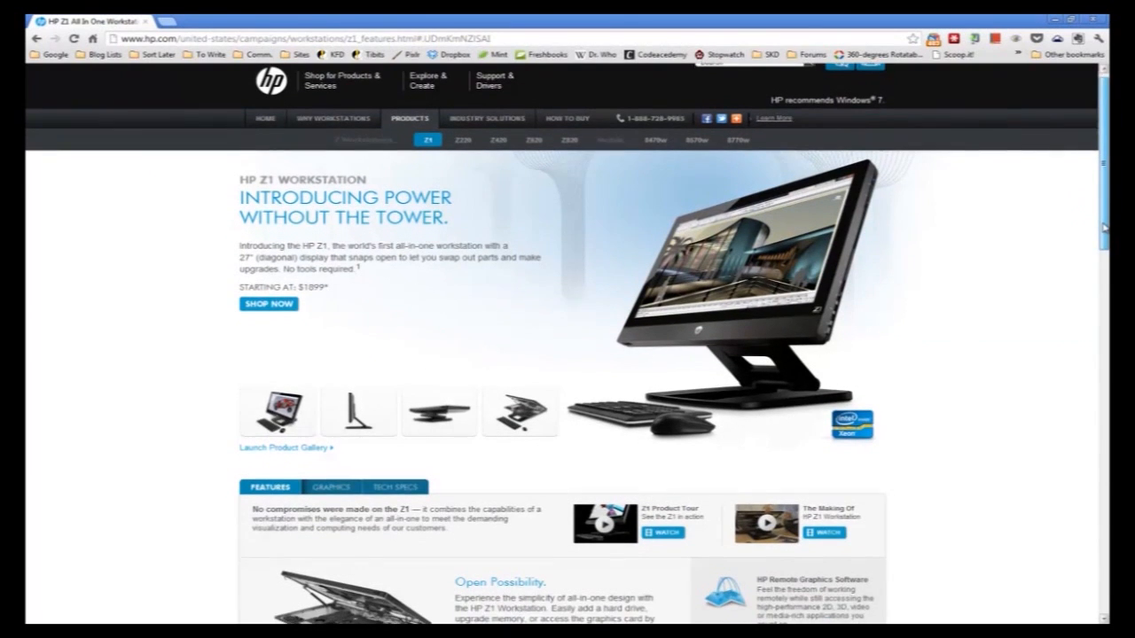
pyautogui.scroll(-3)
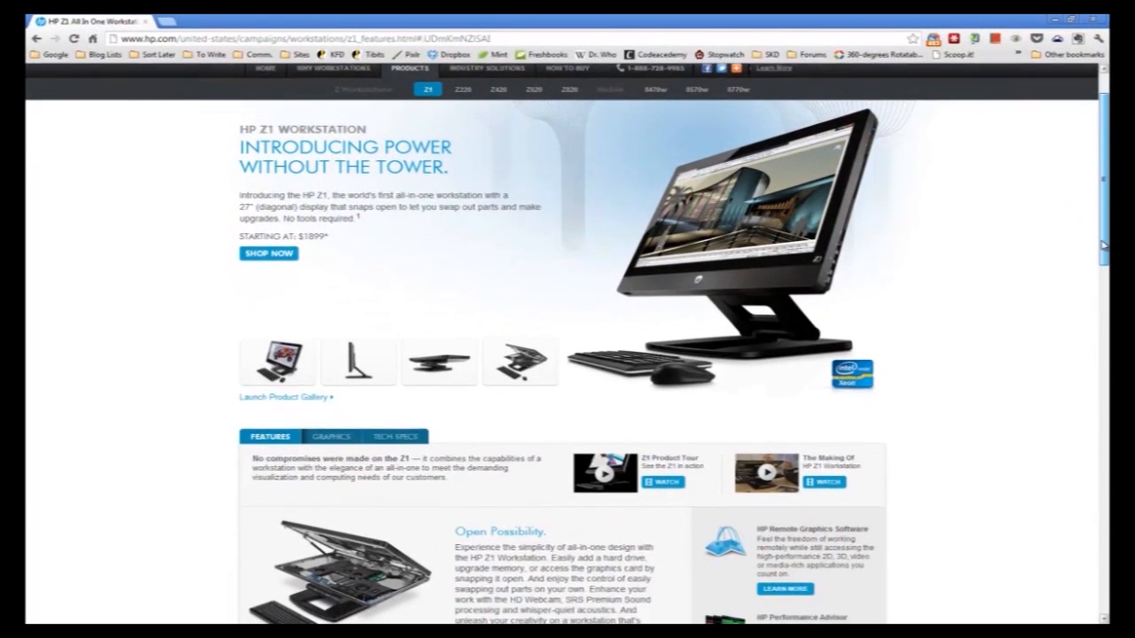
pyautogui.scroll(-3)
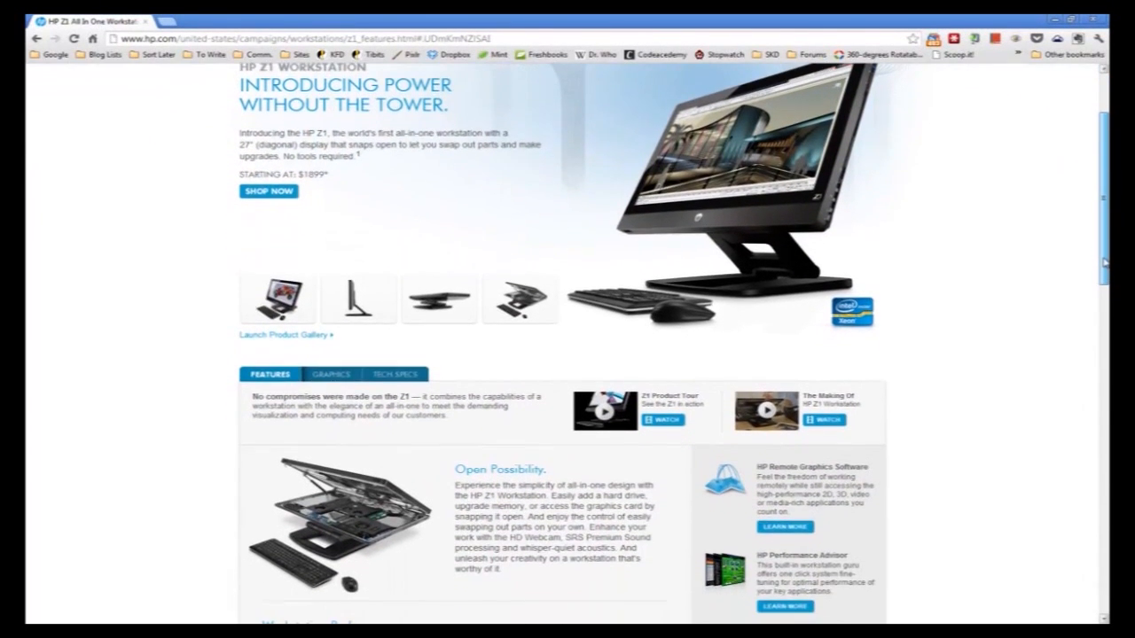
pyautogui.scroll(-3)
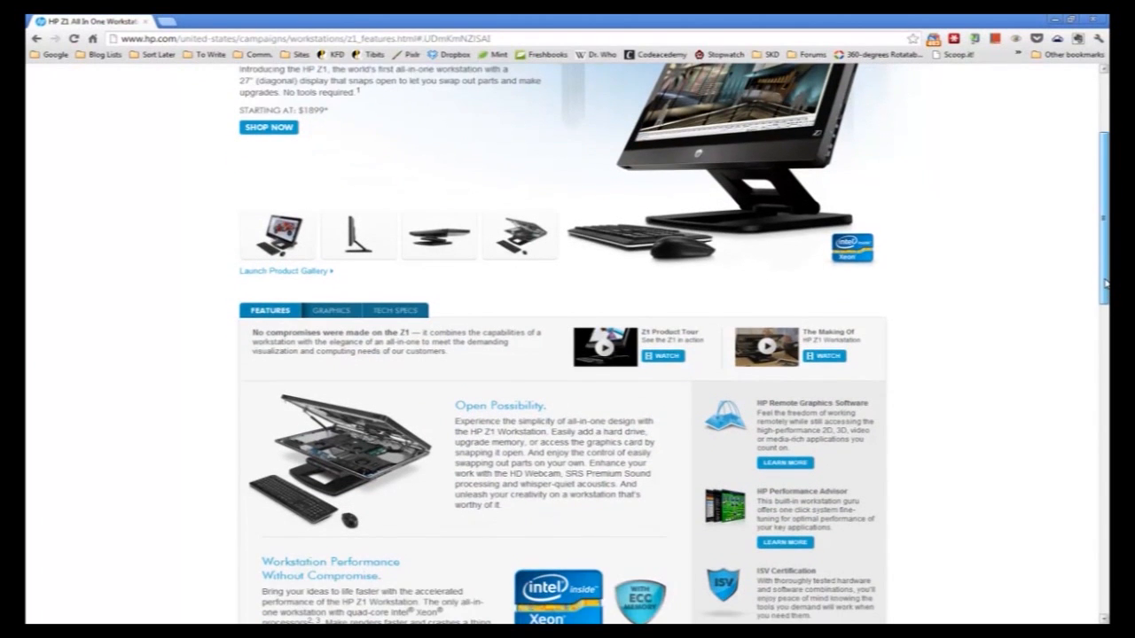
pyautogui.scroll(-3)
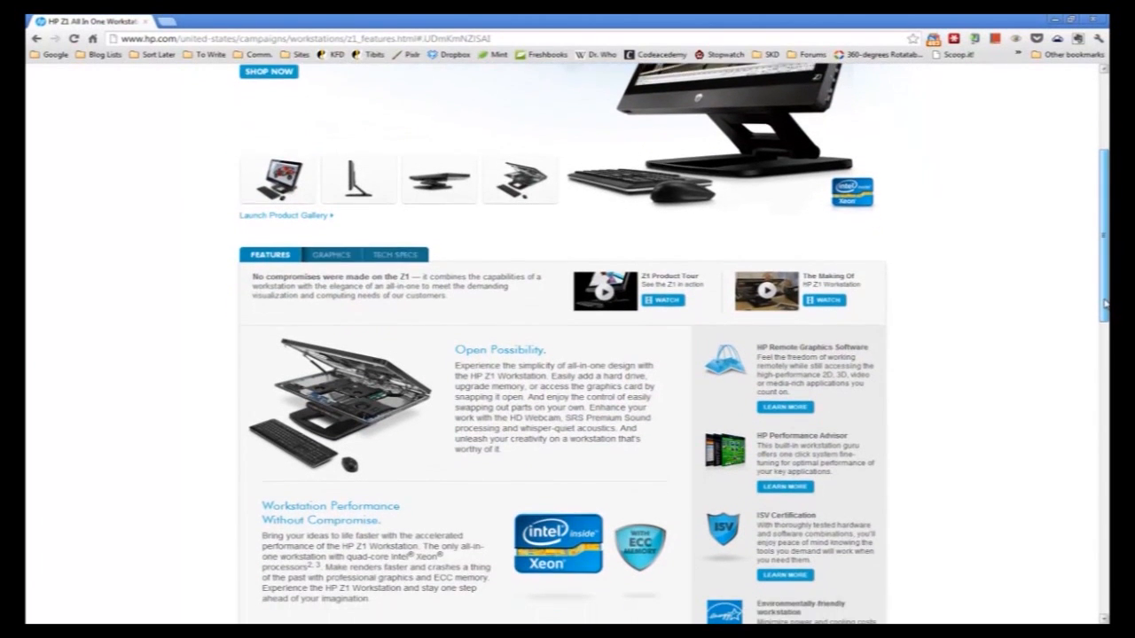
pyautogui.scroll(-3)
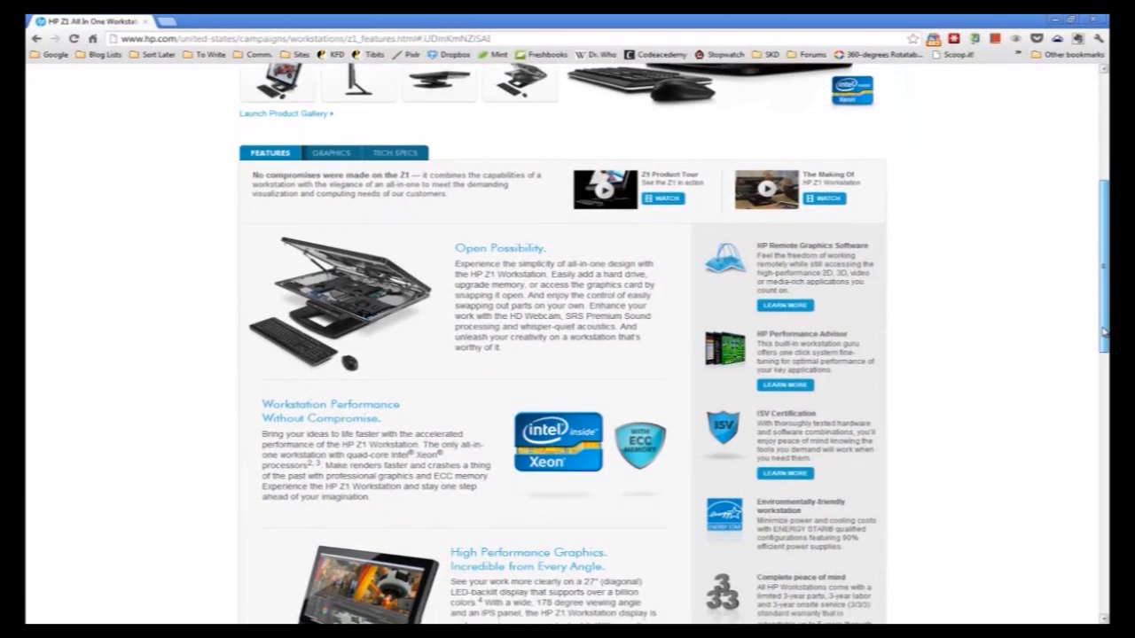
pyautogui.scroll(-3)
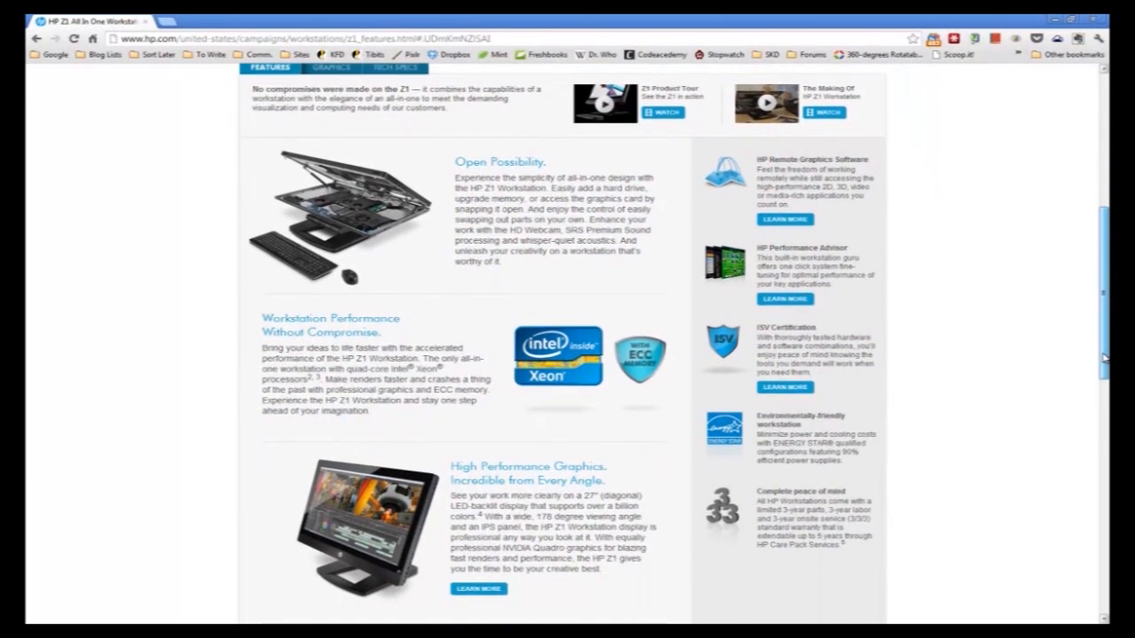
pyautogui.scroll(-3)
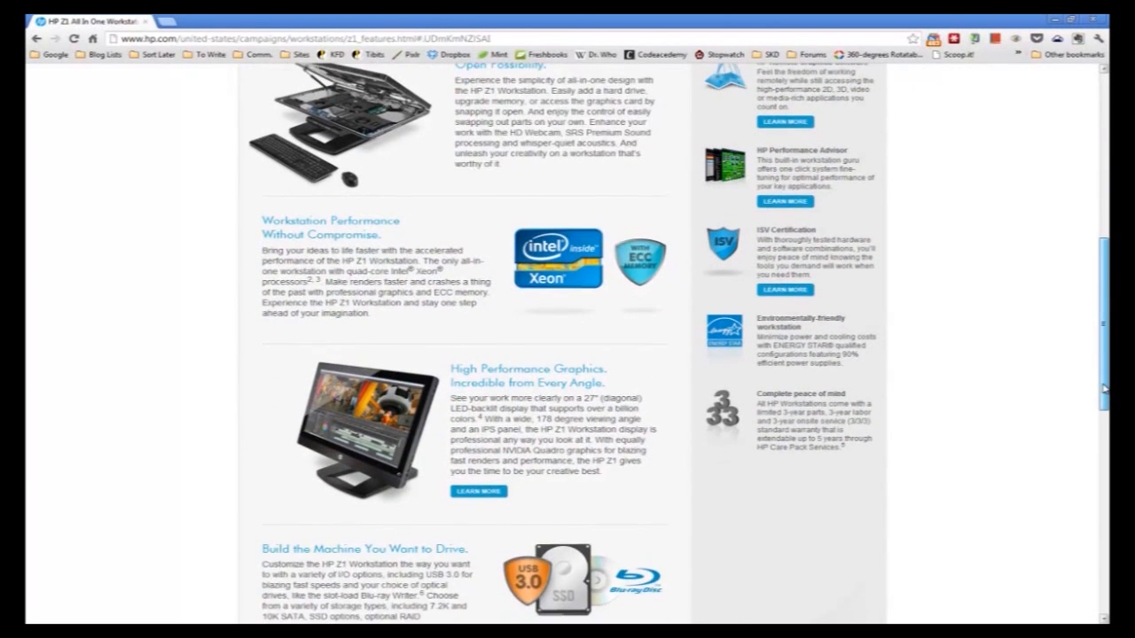
pyautogui.scroll(-3)
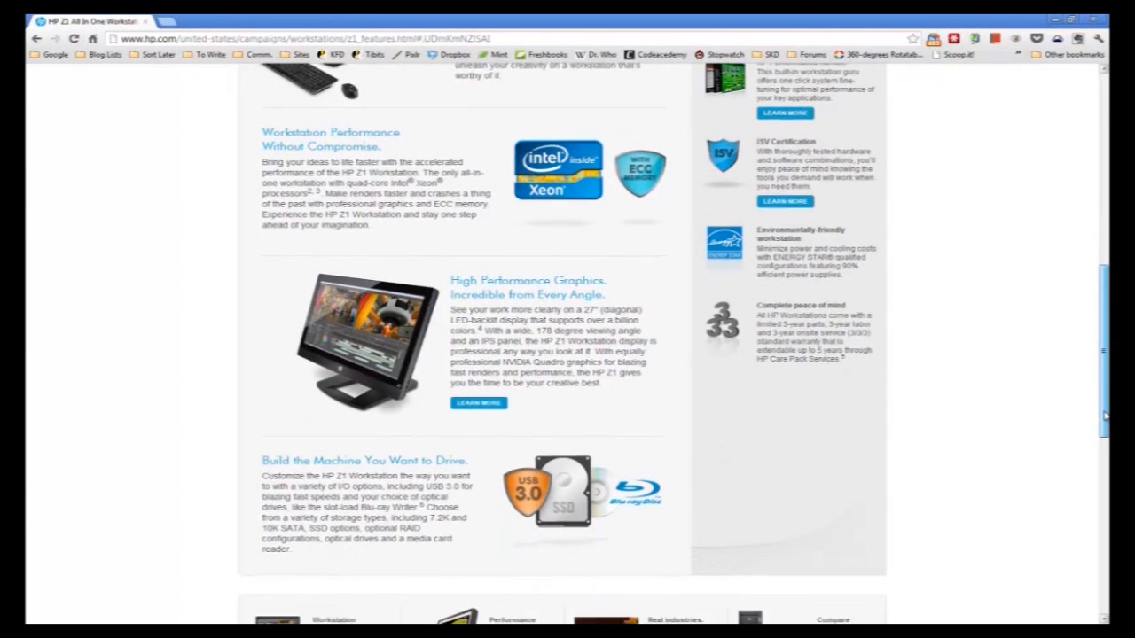
pyautogui.scroll(-3)
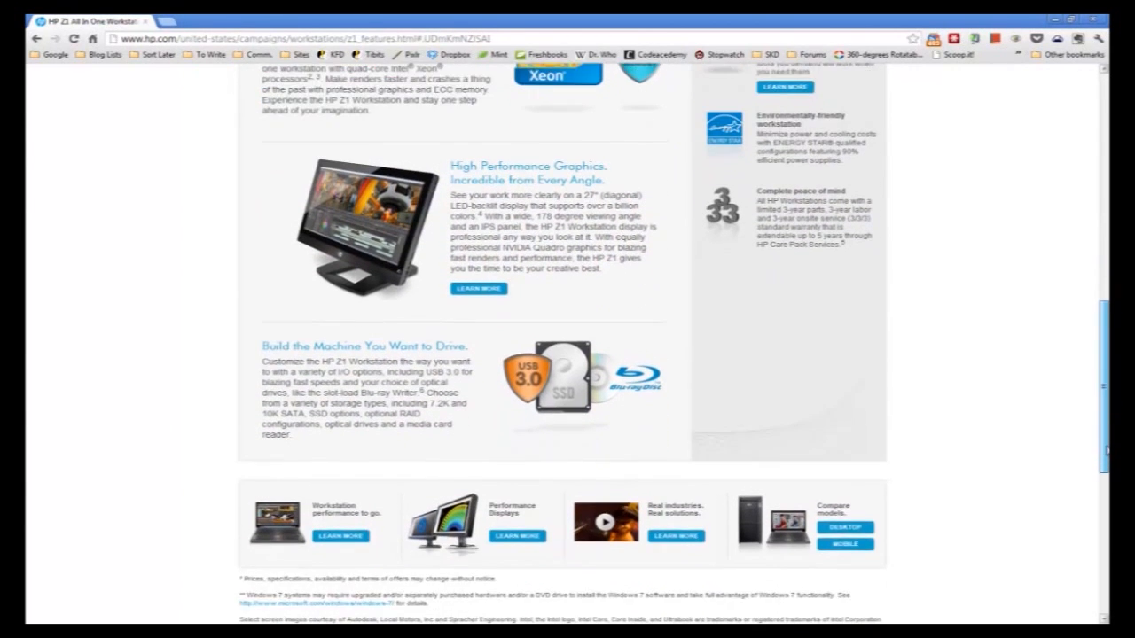
pyautogui.scroll(-3)
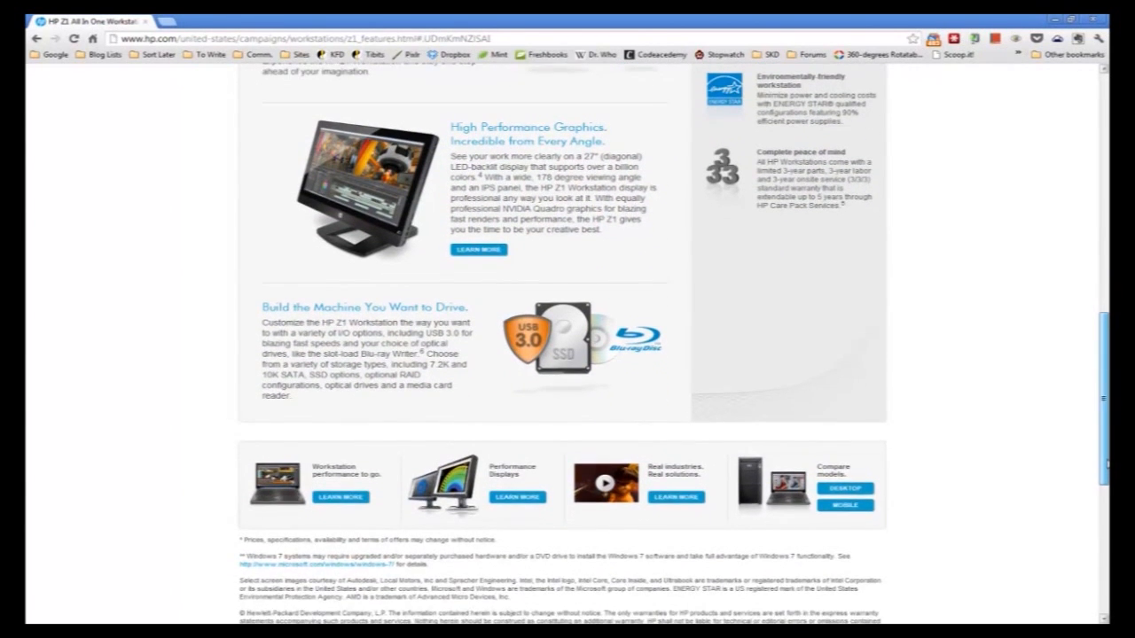